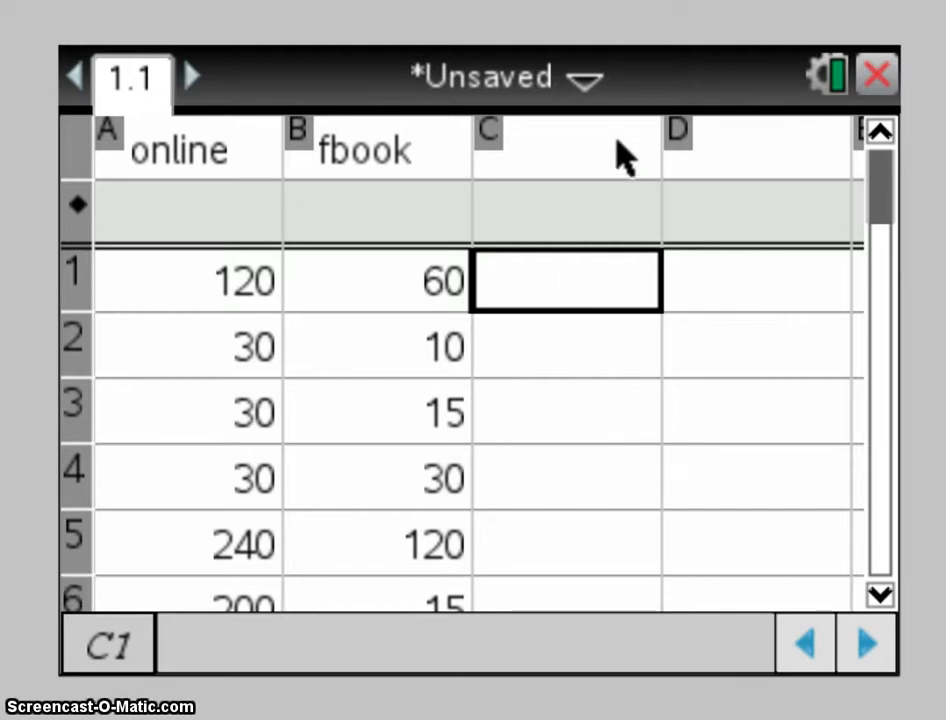
- Enter the header names 'iv' for column C and 'dv' for column D
click(565, 150)
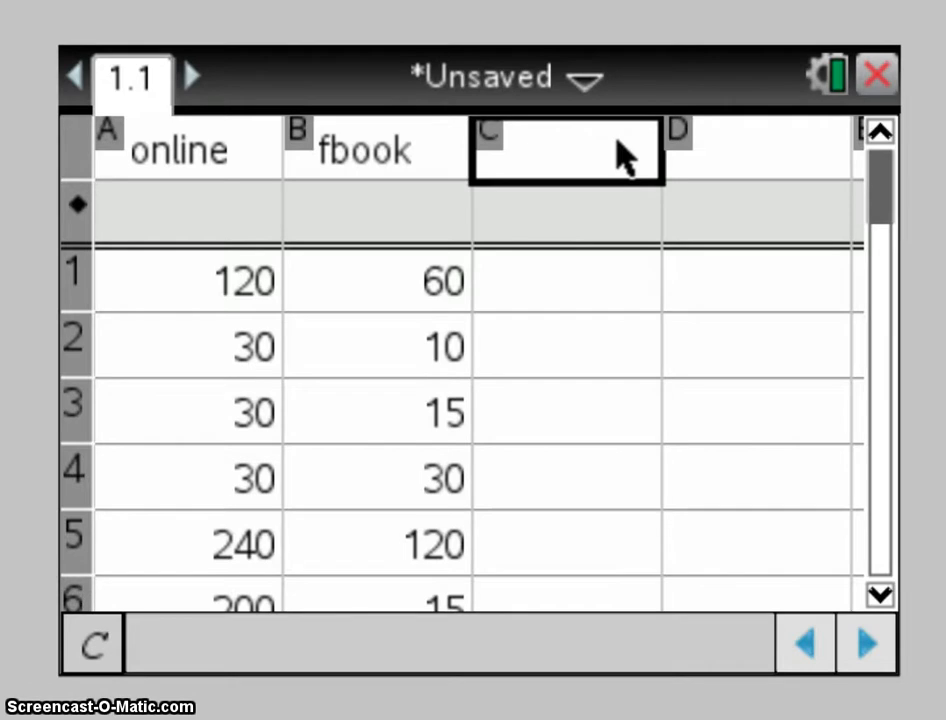
text(iv)
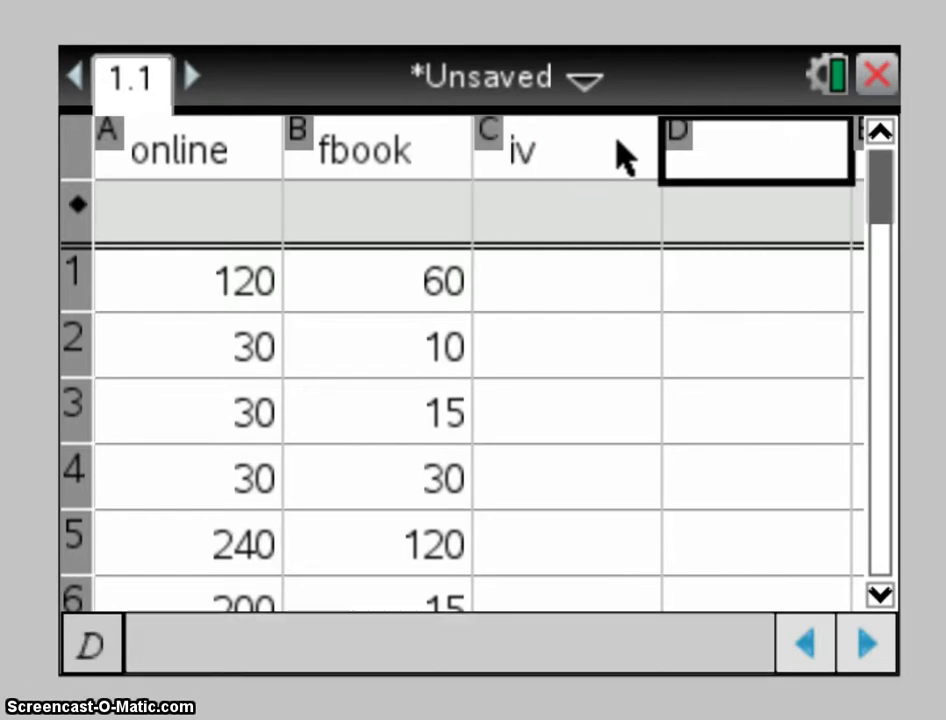
text(dv)
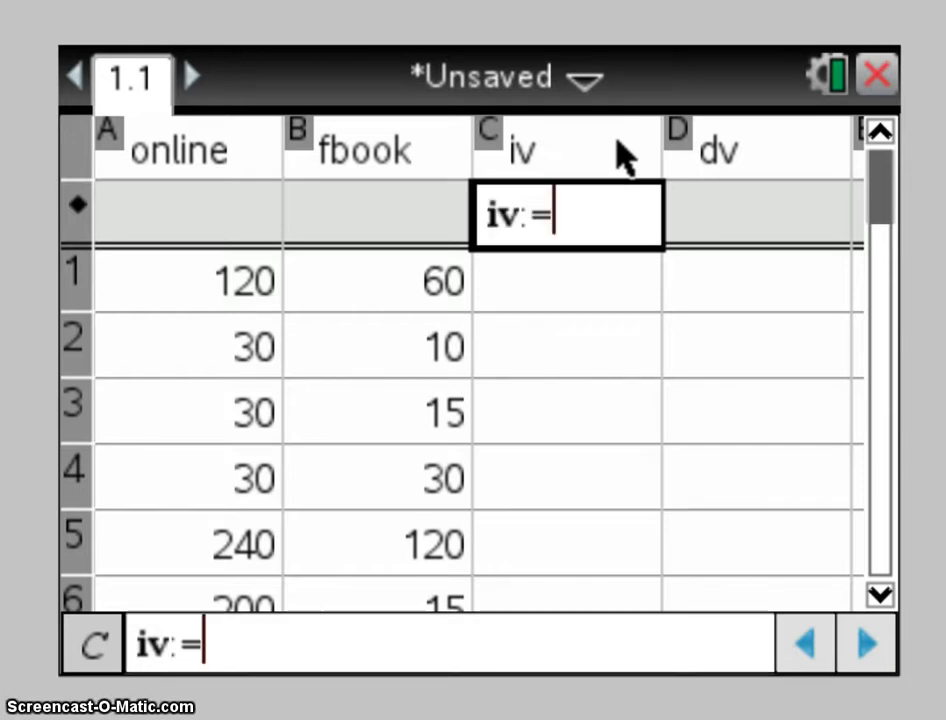
- Define column iv with the formula =online^2
text(o)
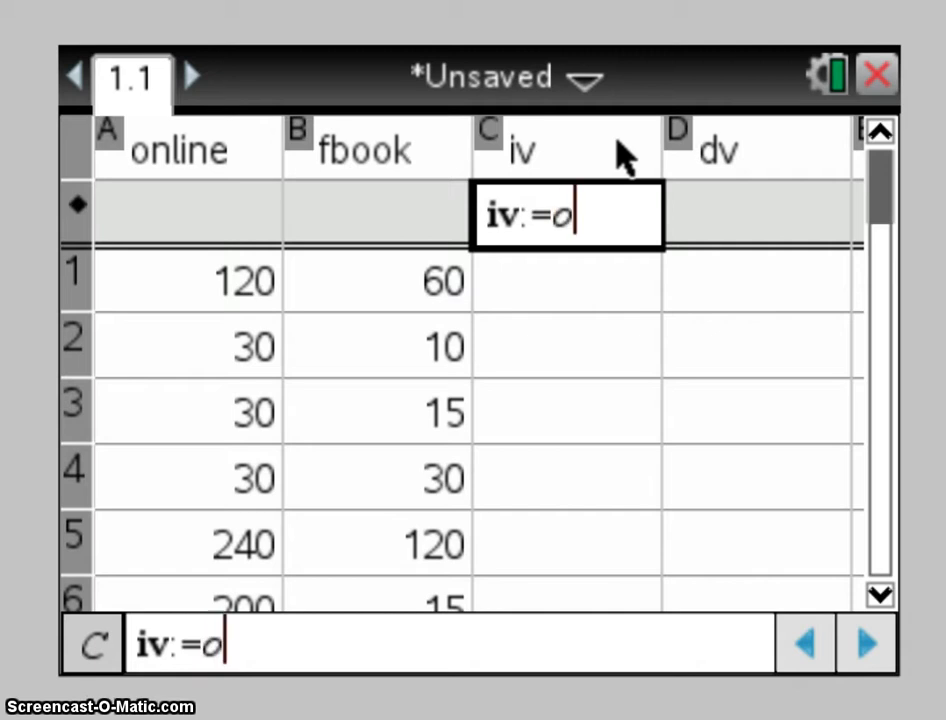
text(nlin)
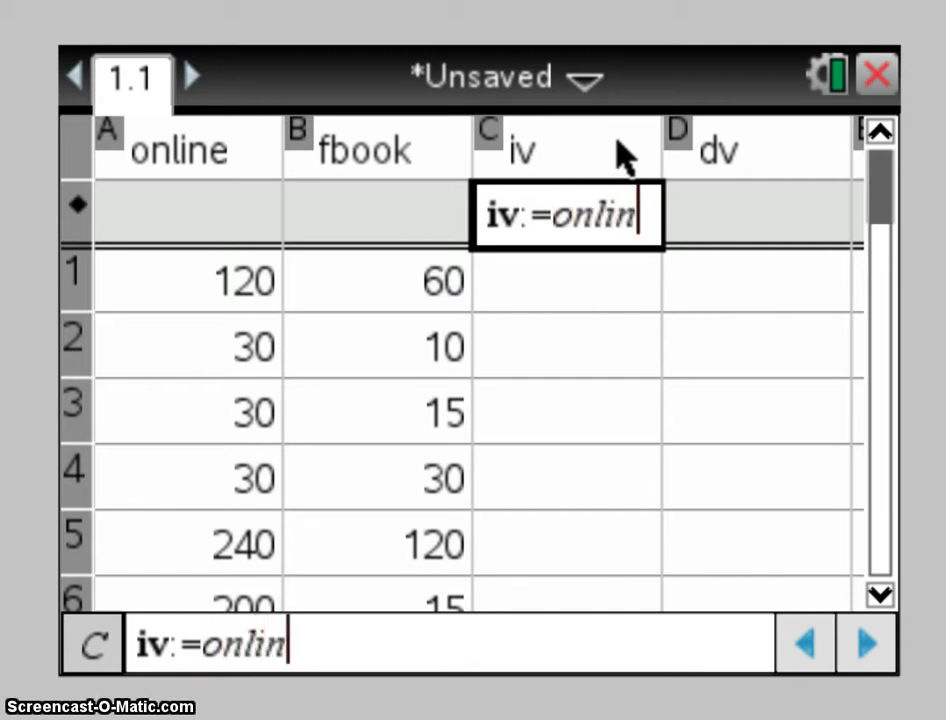
text(e^2)
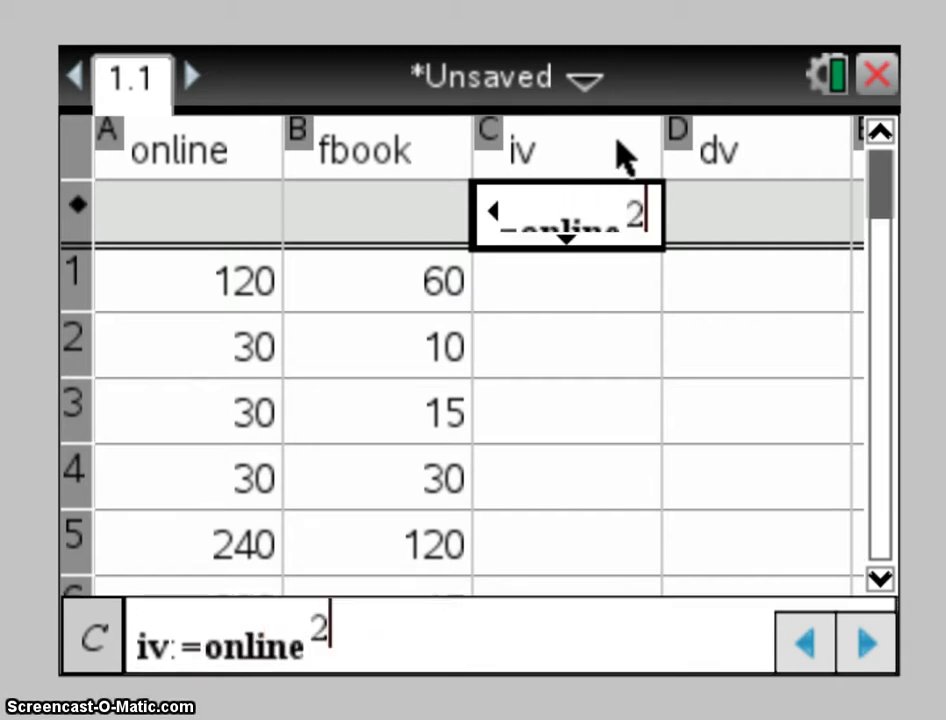
key(Enter)
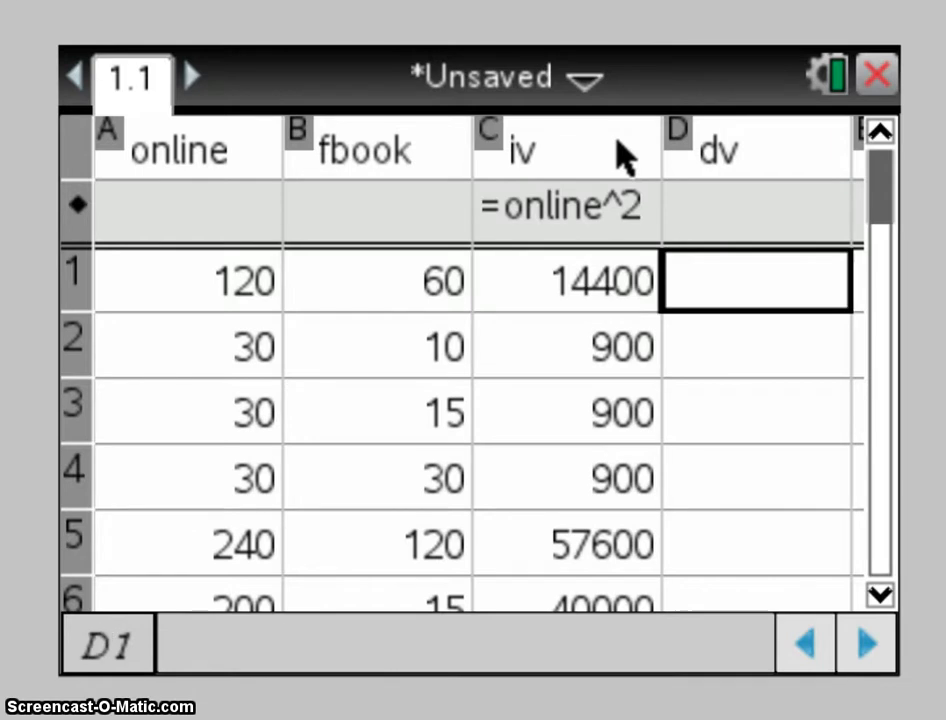
click(755, 207)
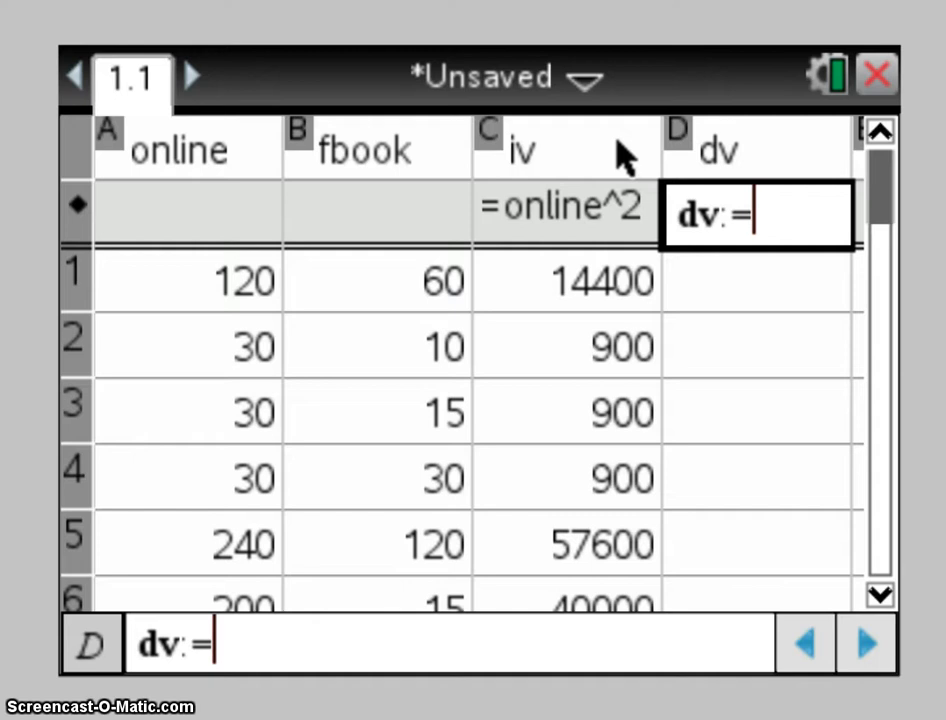
- Enter =fbook as the dv column formula
text(fbook)
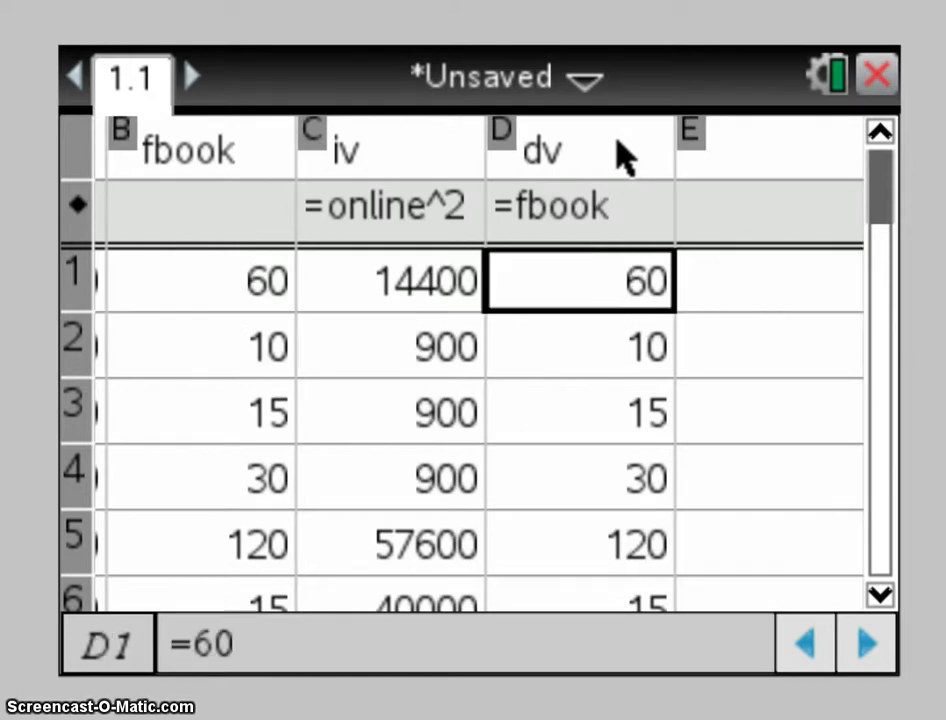
mouse_move(185, 335)
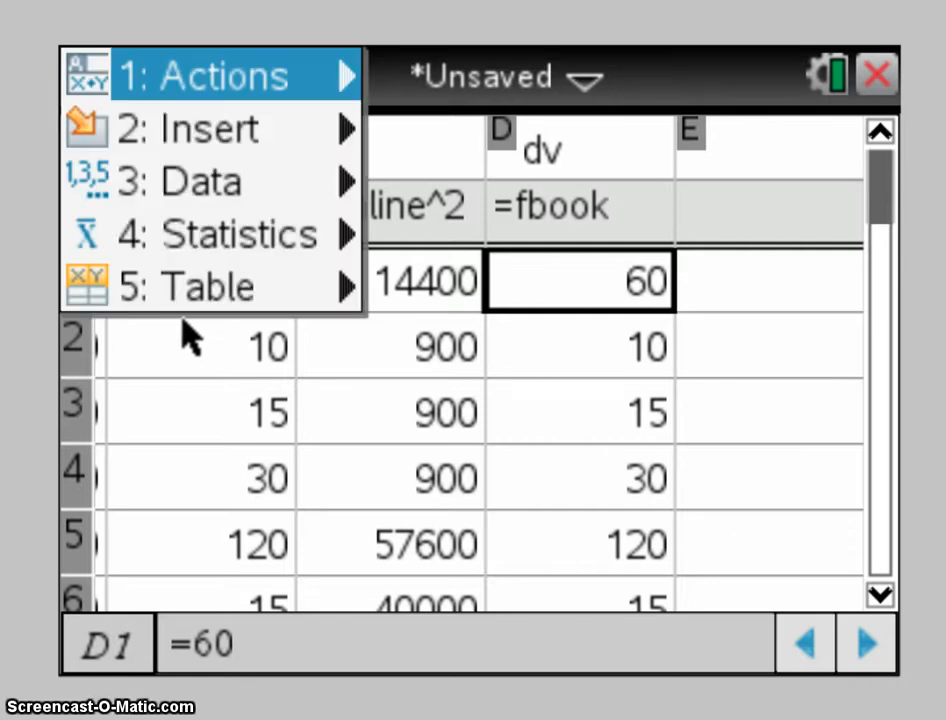
mouse_move(208, 128)
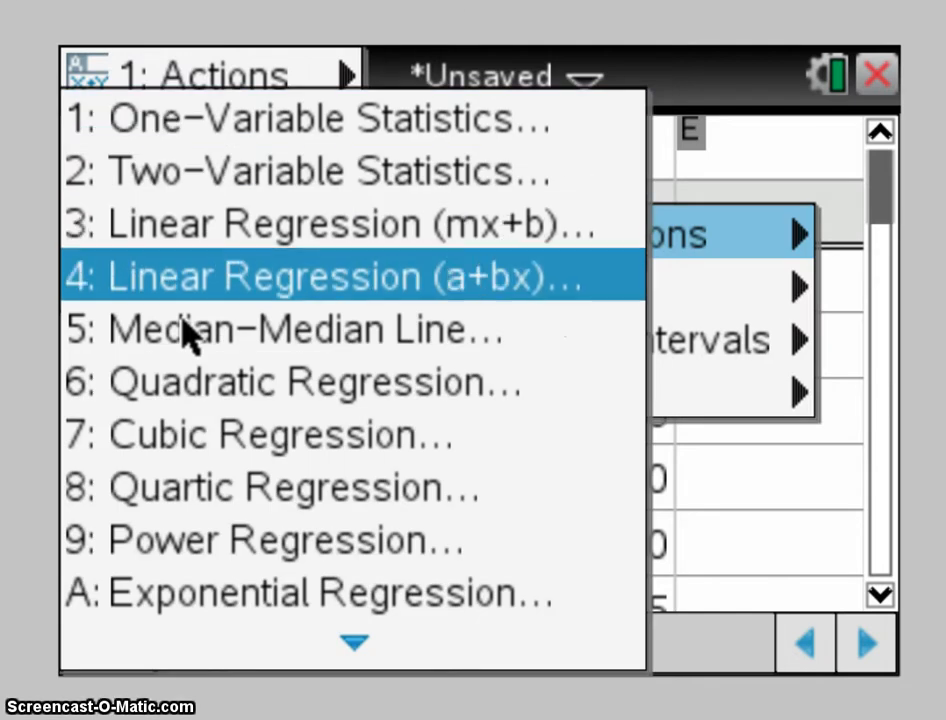
- Run Linear Regression (a+bx) with X List iv and Y List dv
click(350, 277)
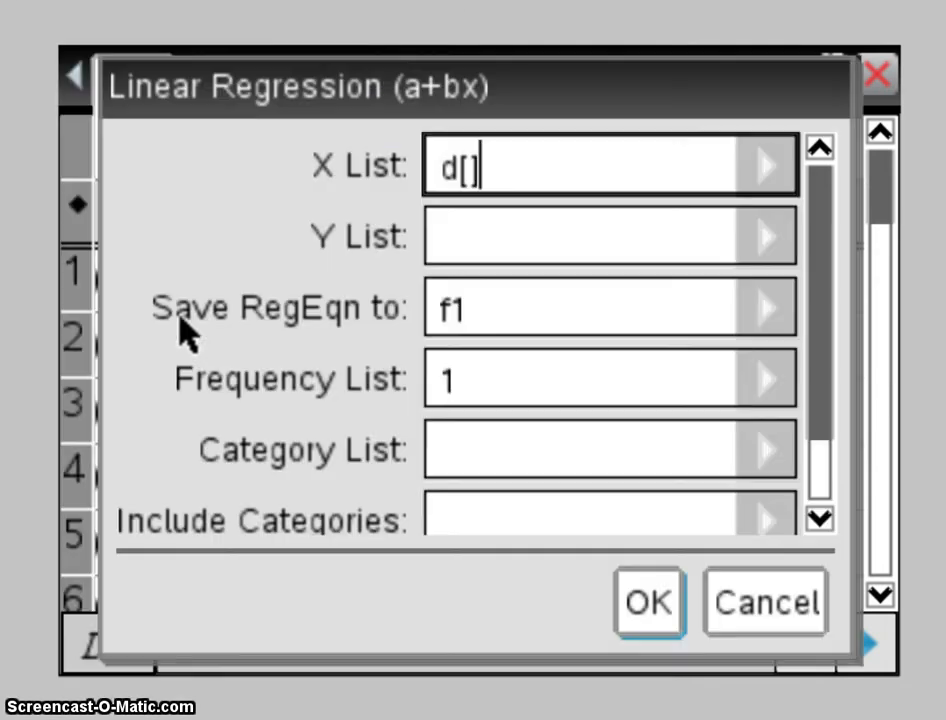
click(765, 164)
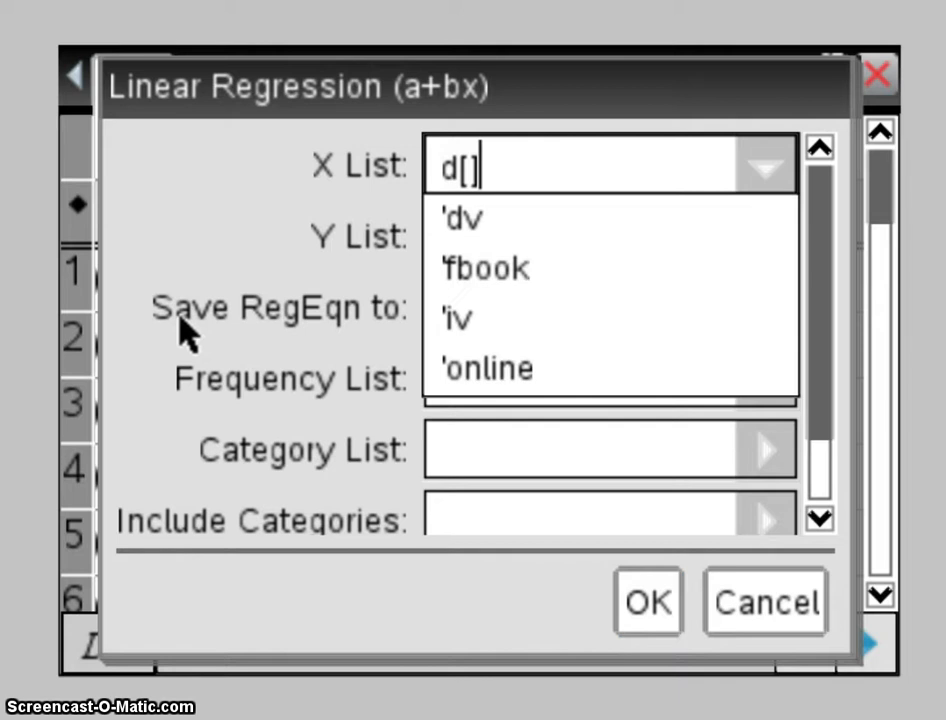
click(458, 318)
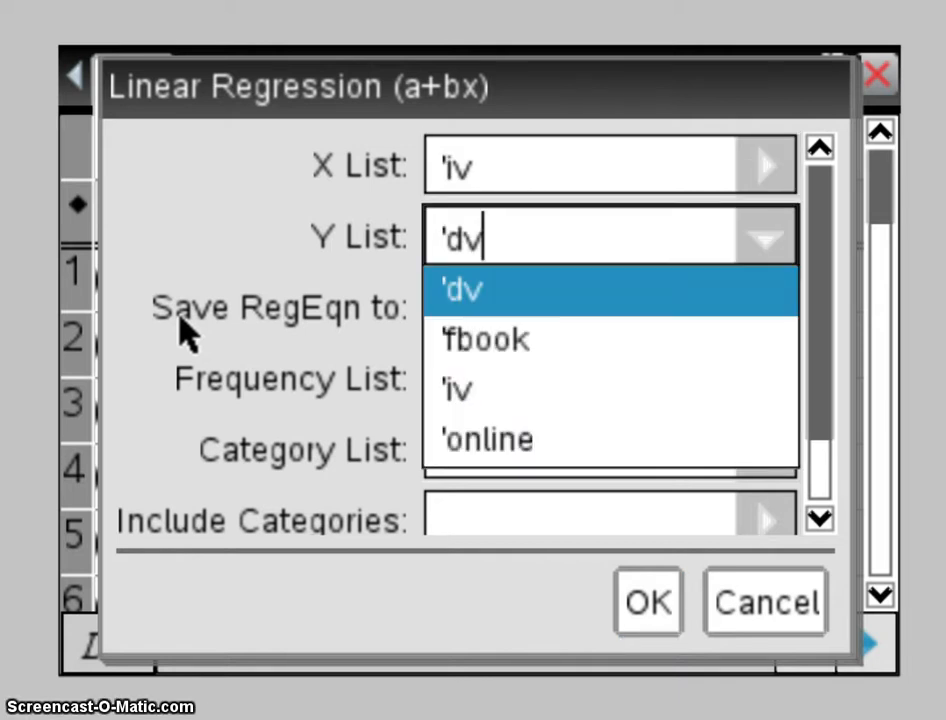
click(461, 289)
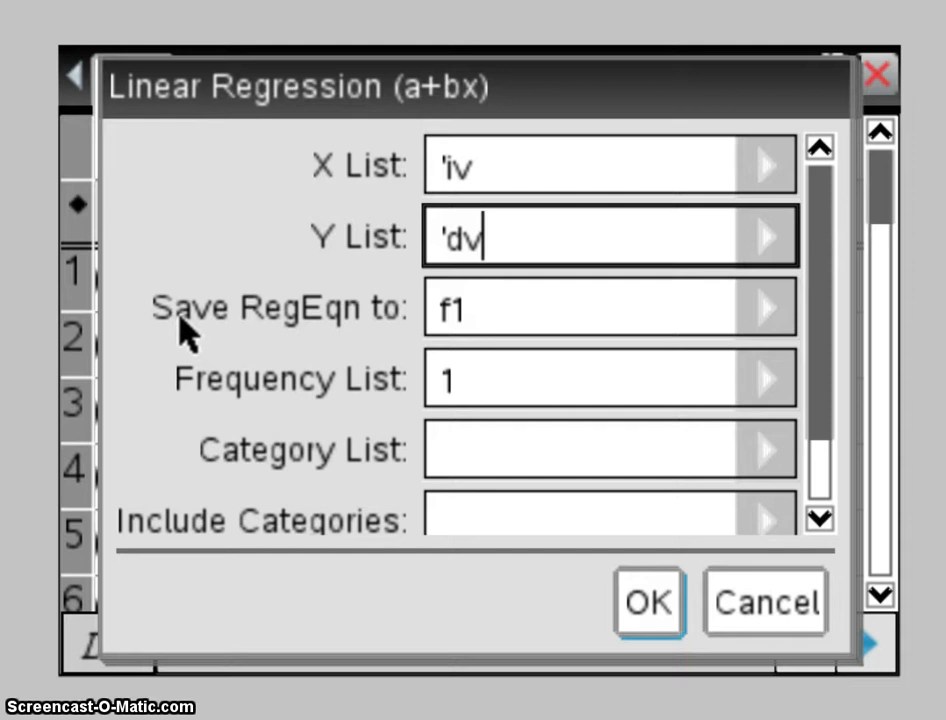
click(647, 602)
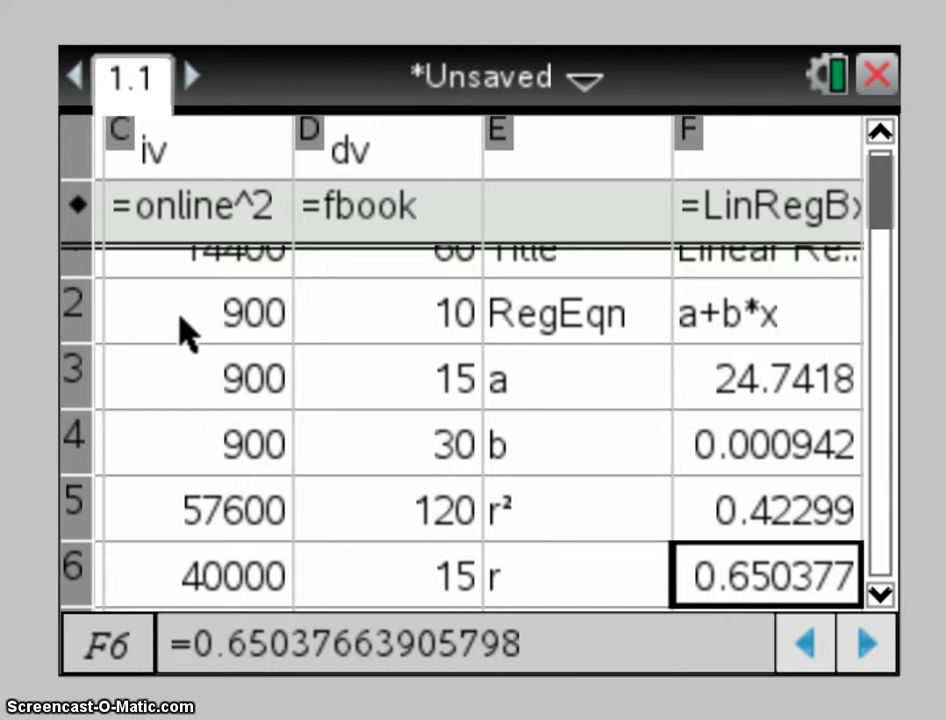
- Reopen column C's formula cell to edit the iv definition
click(195, 443)
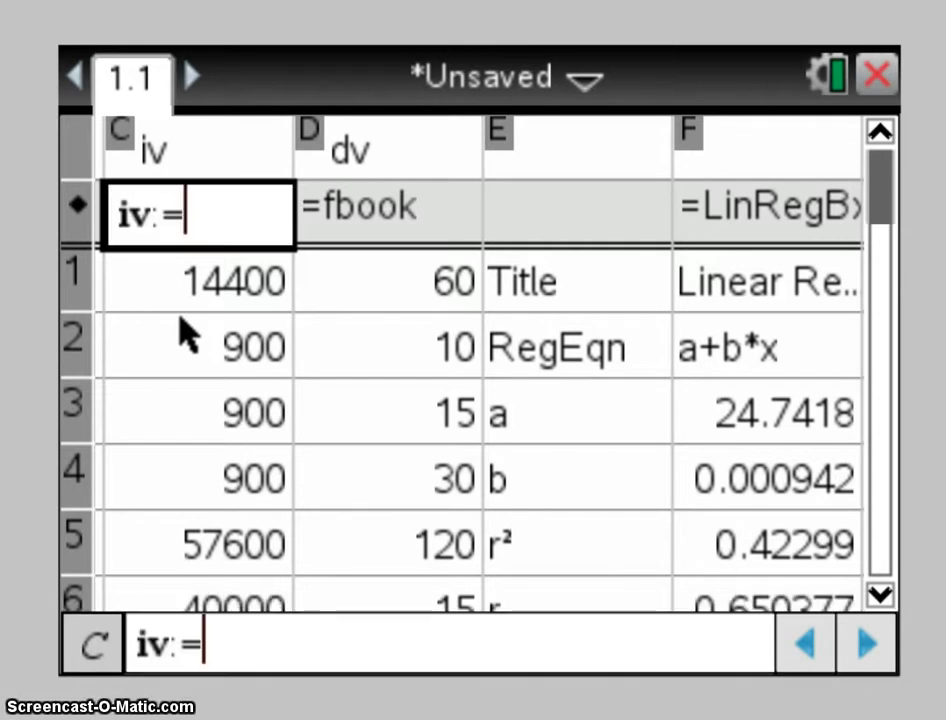
- Redefine iv as =1/online, accept the data-loss overwrite, and check r ≈ −0.549
text(1/online)
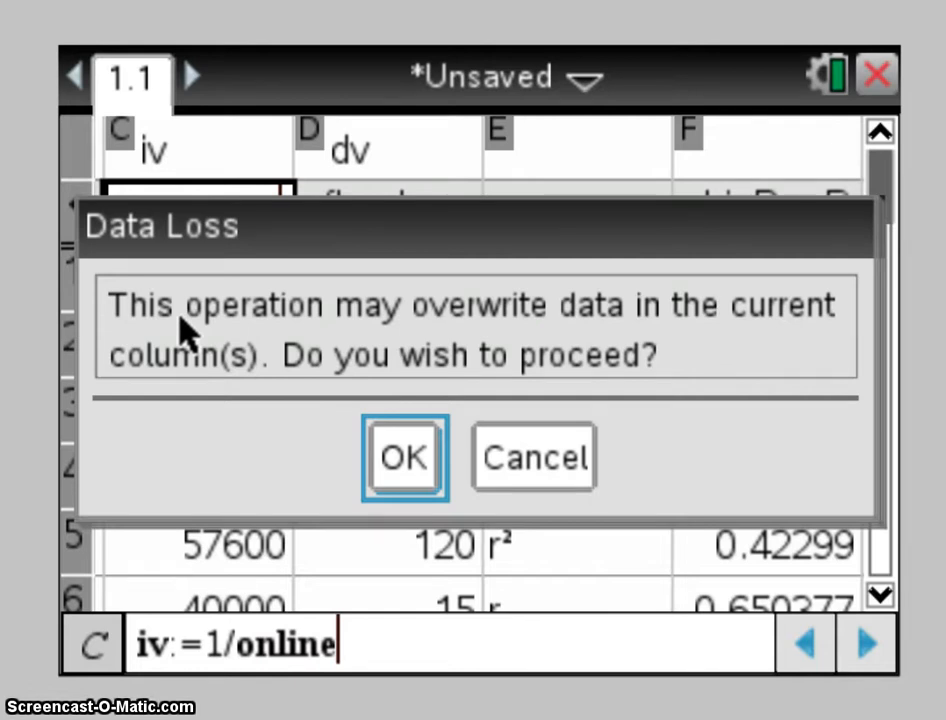
click(404, 457)
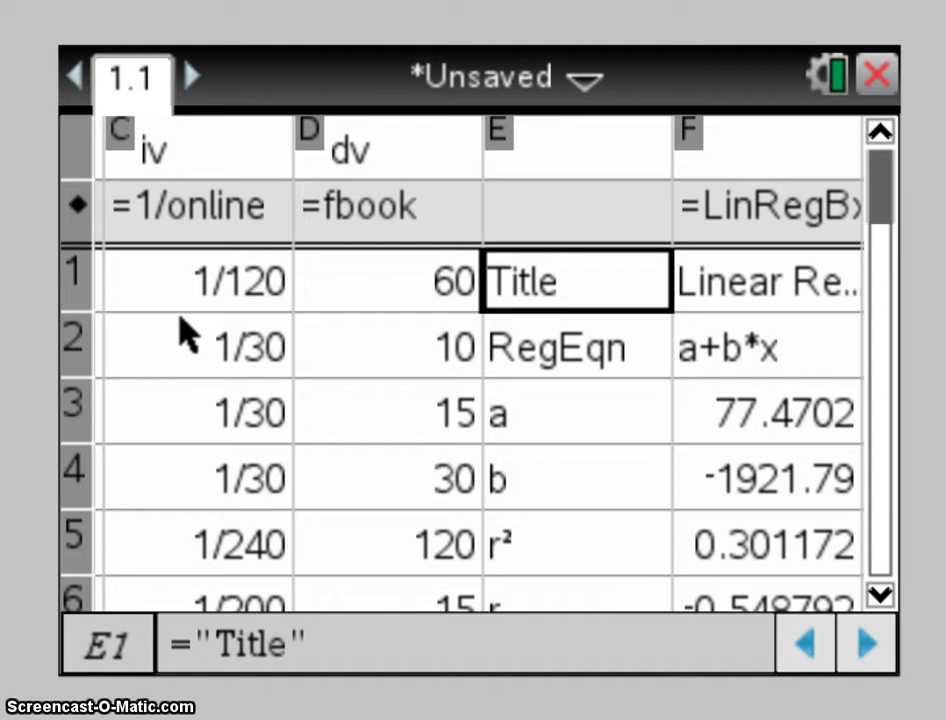
click(766, 411)
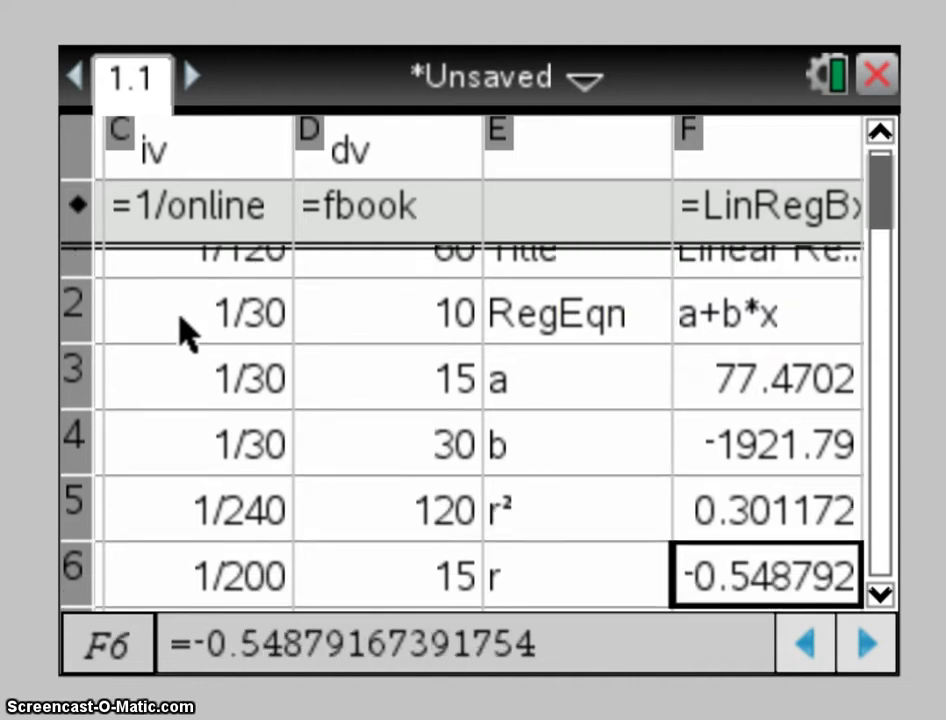
click(387, 575)
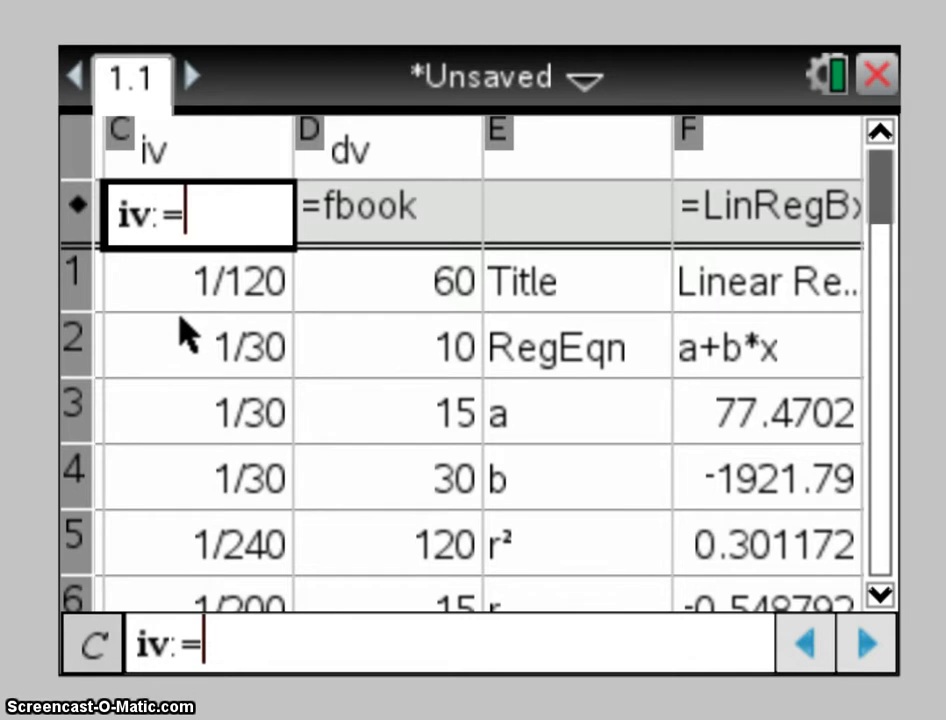
- Enter the online-based iv formula, giving regression r² 0.468113
text(log)
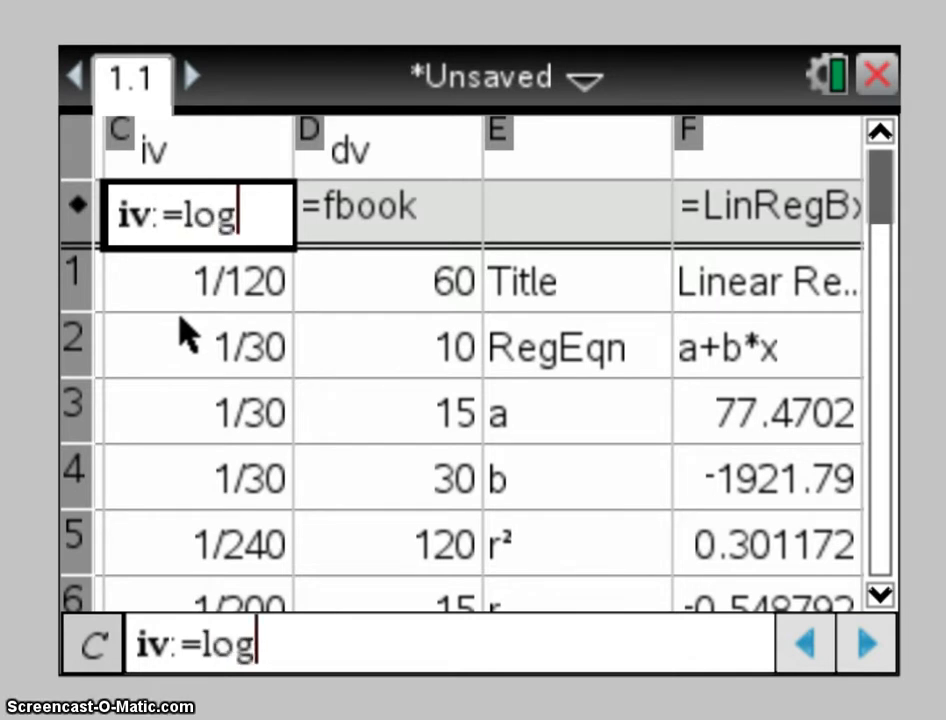
text((o)
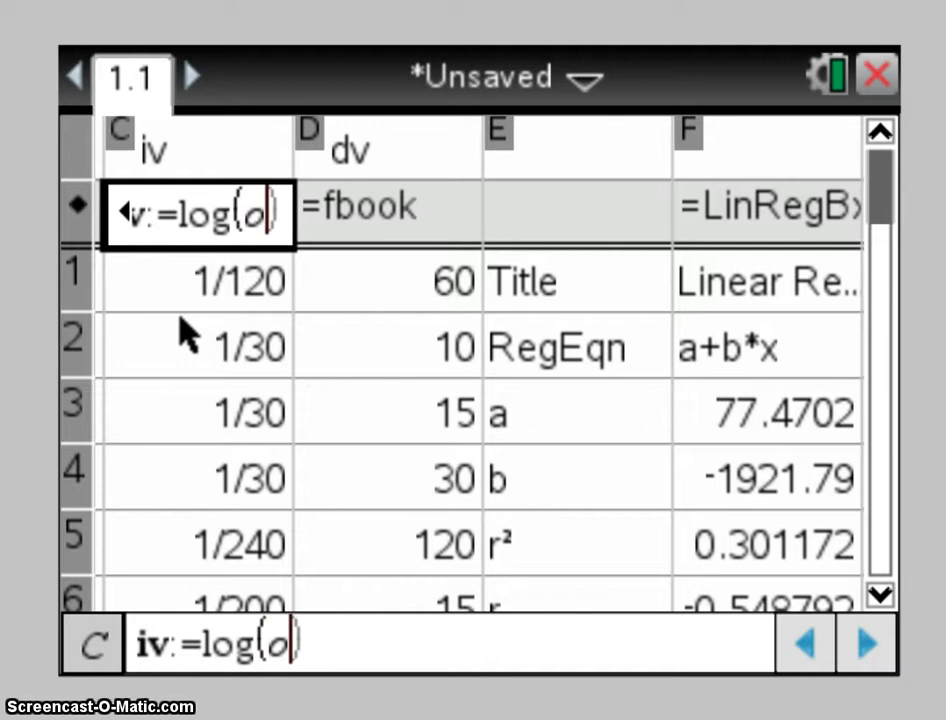
text(nline)
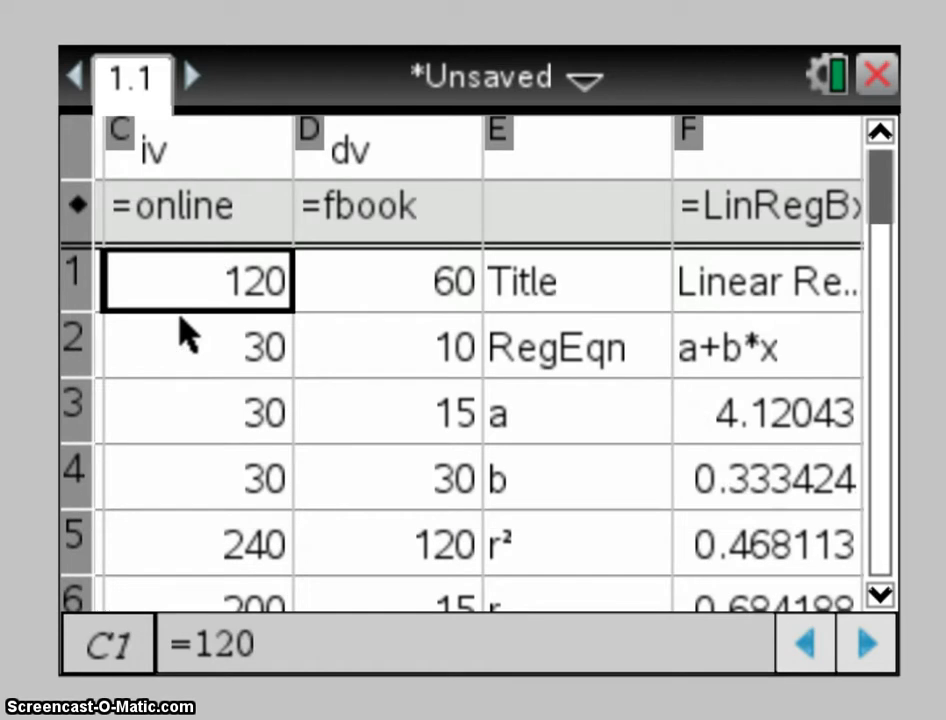
- Redefine dv as fbook^2, accept the overwrite, and view column F's regression
click(387, 207)
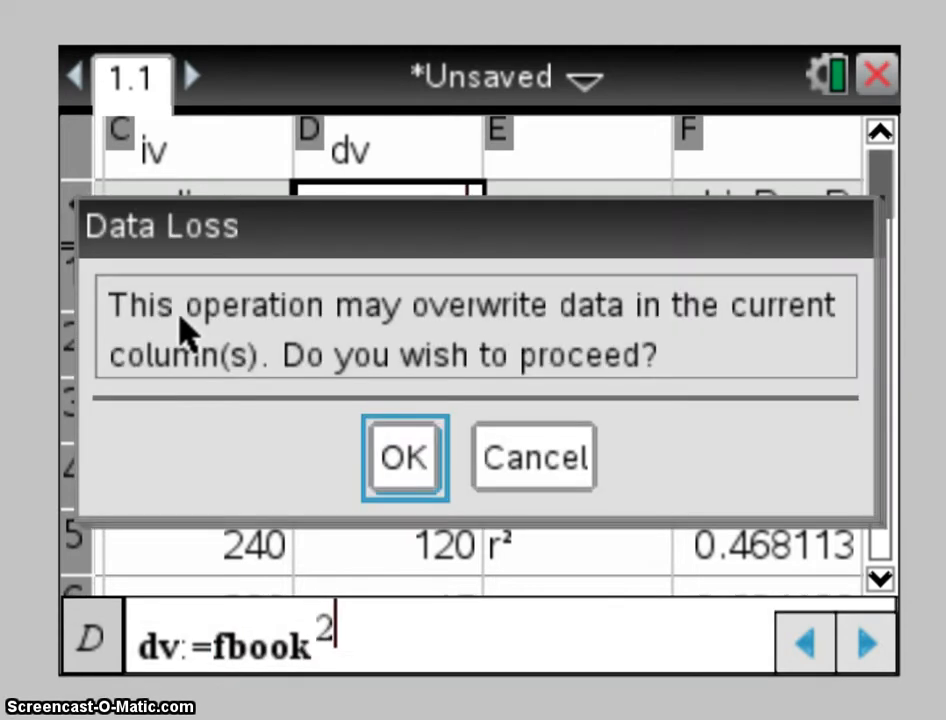
click(404, 457)
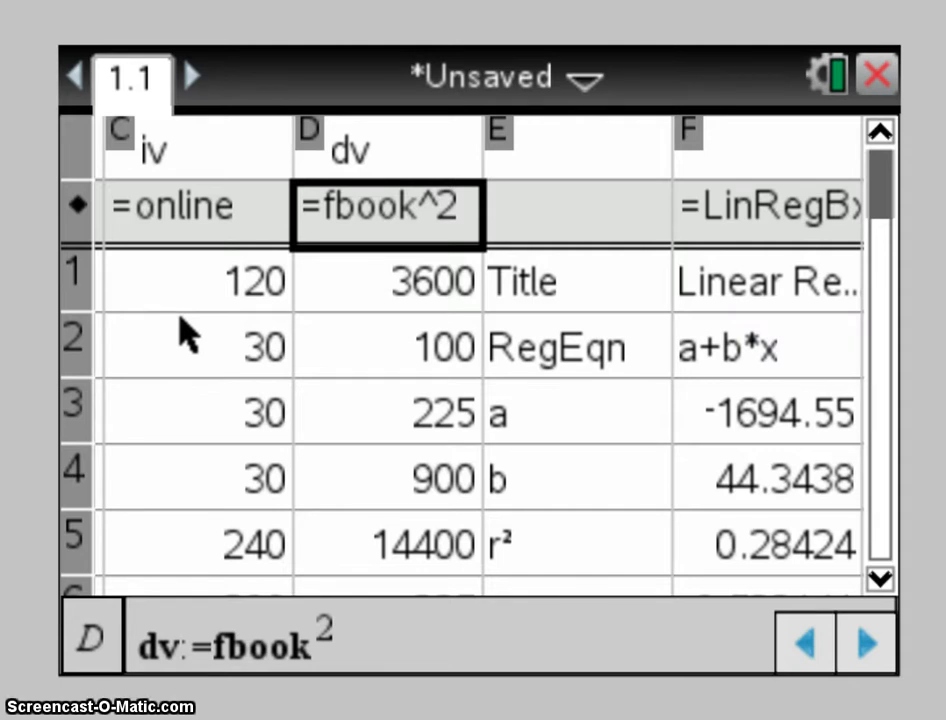
click(765, 208)
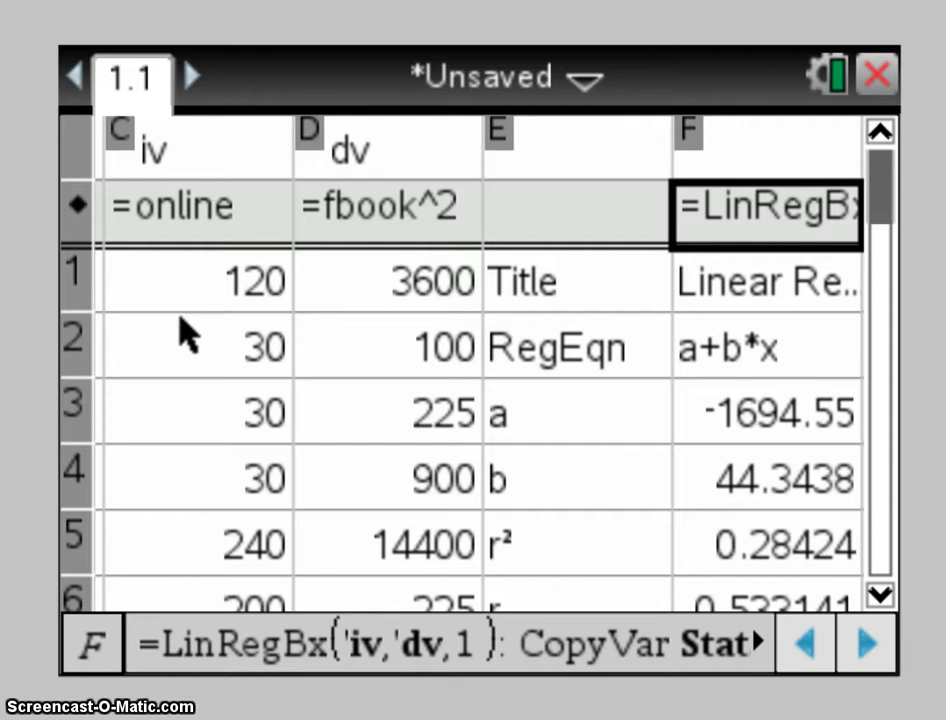
mouse_move(95, 630)
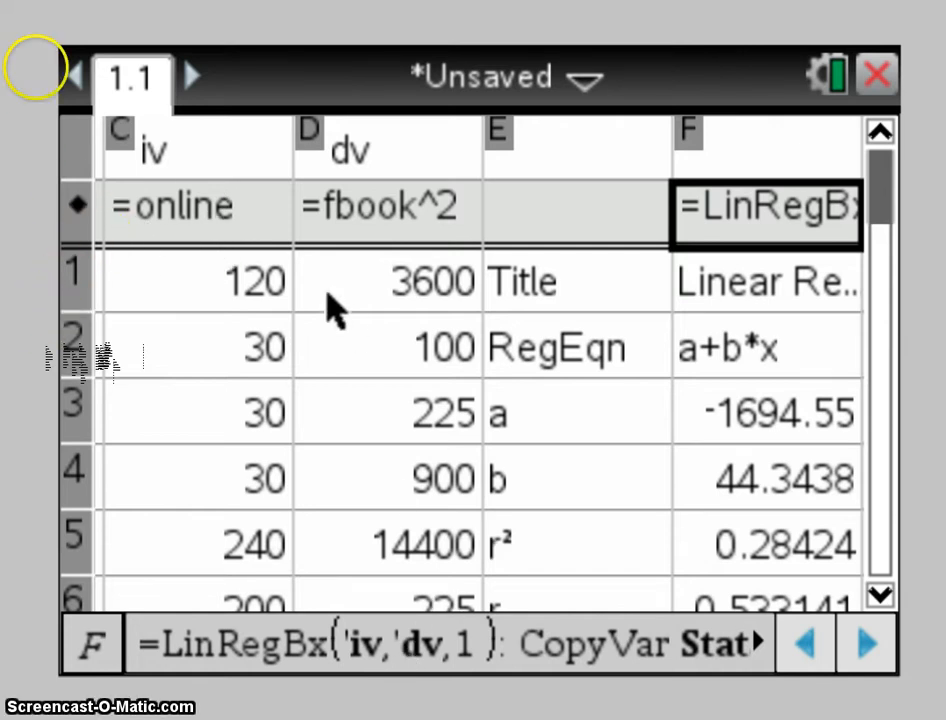
mouse_move(415, 260)
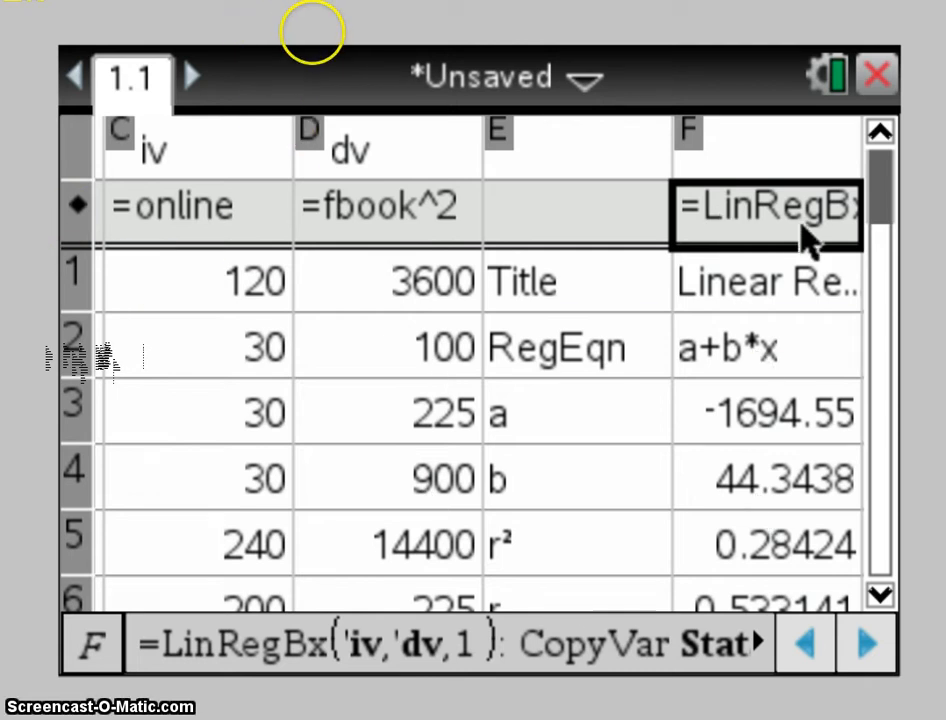
mouse_move(770, 230)
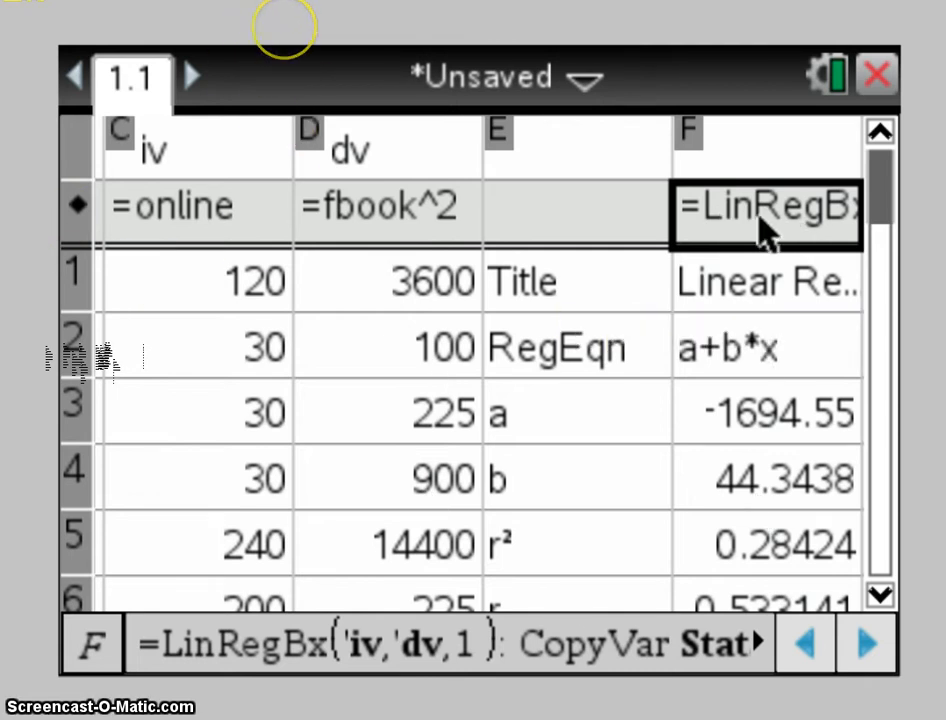